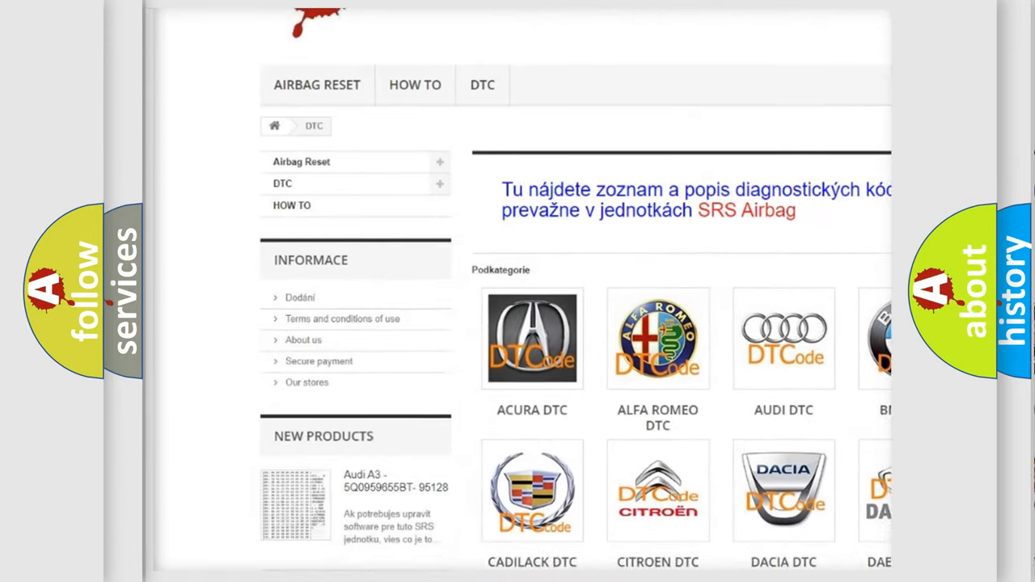
pyautogui.scroll(-3)
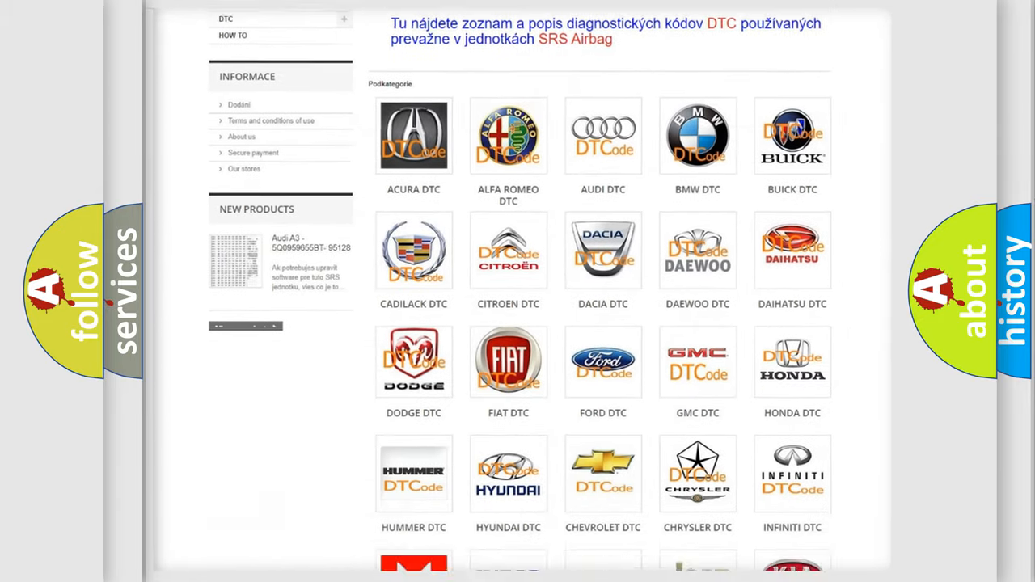
pyautogui.scroll(-3)
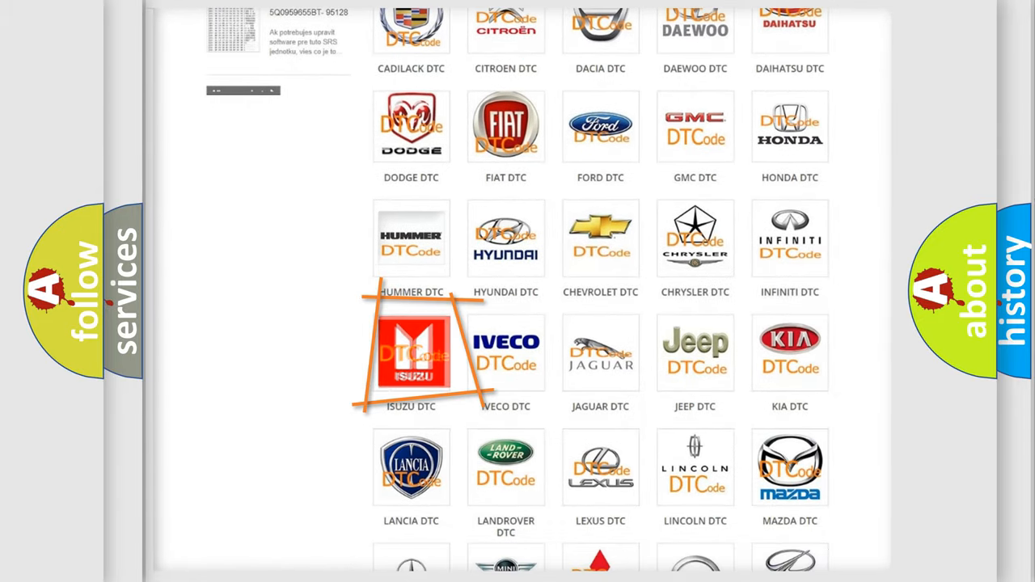